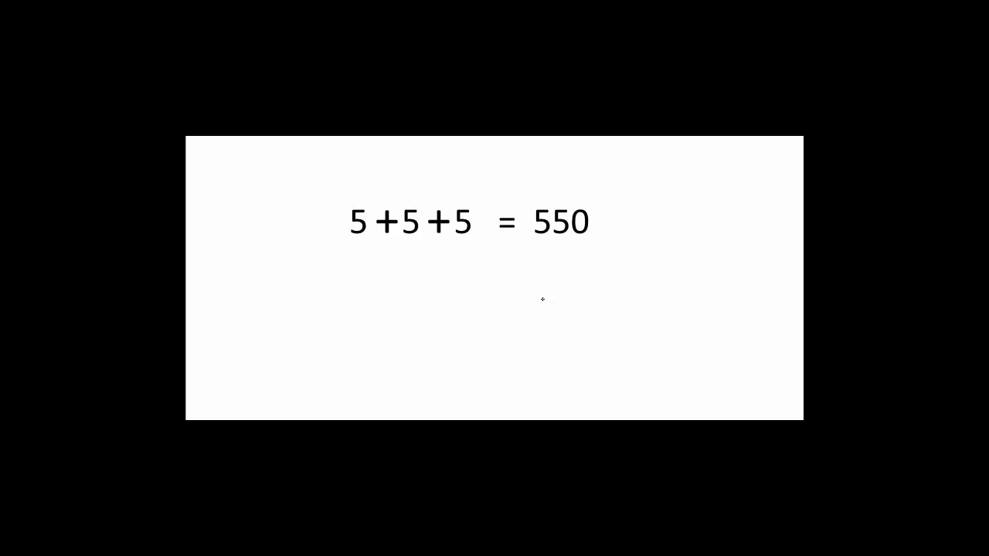
mouse_move(413, 278)
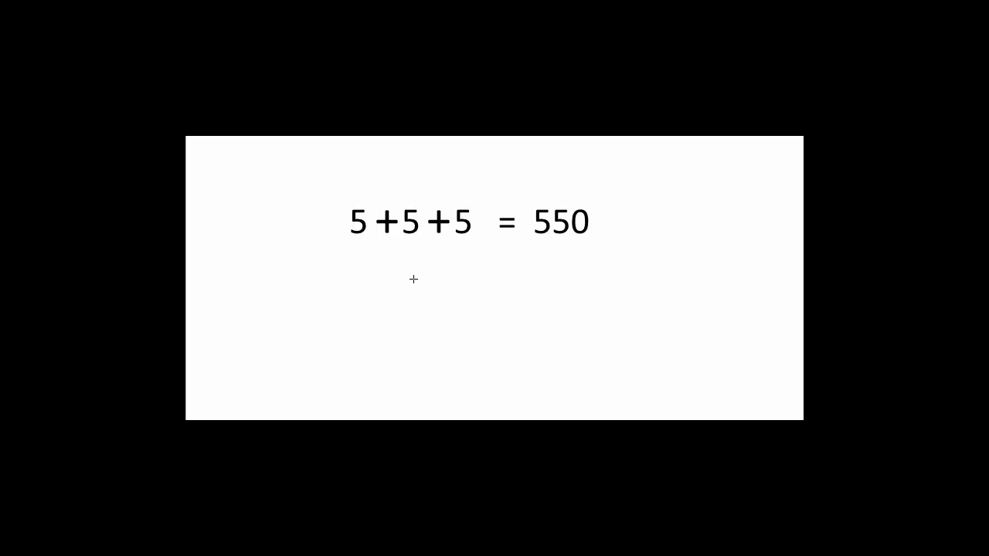
mouse_move(404, 278)
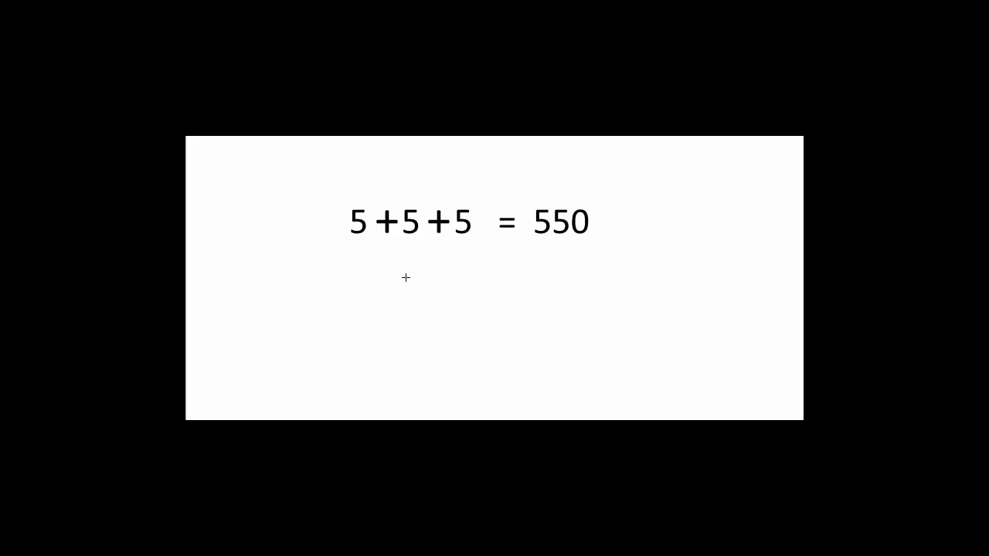
mouse_move(405, 272)
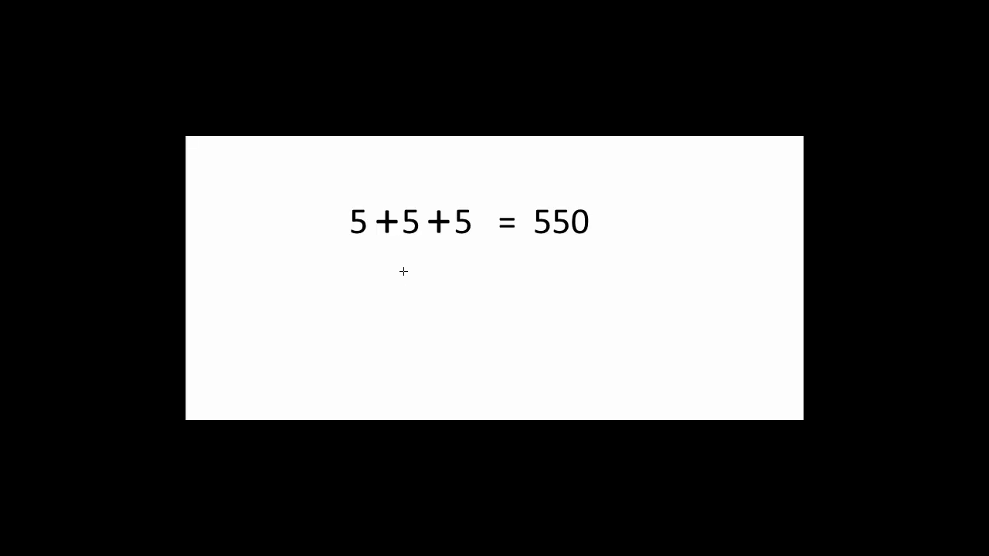
mouse_move(451, 161)
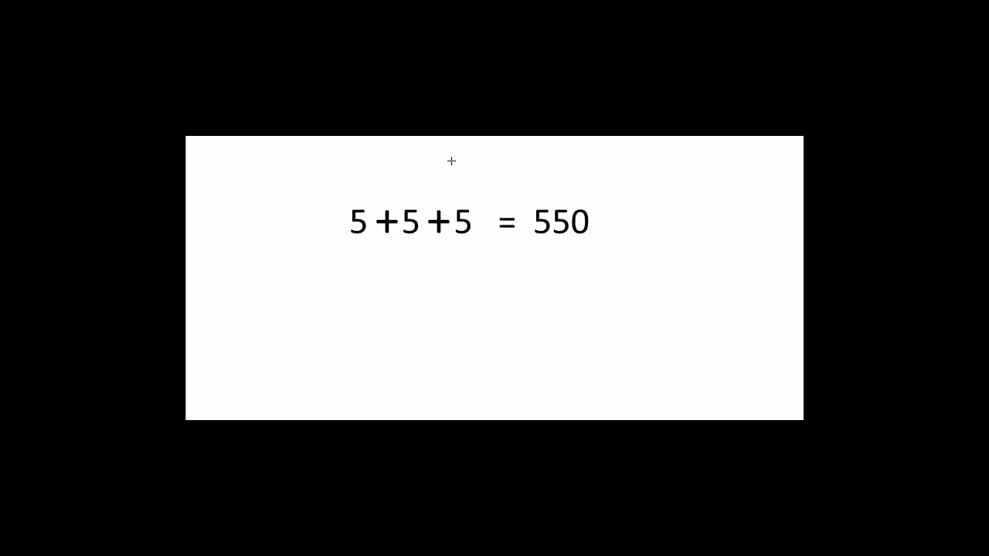
mouse_move(401, 186)
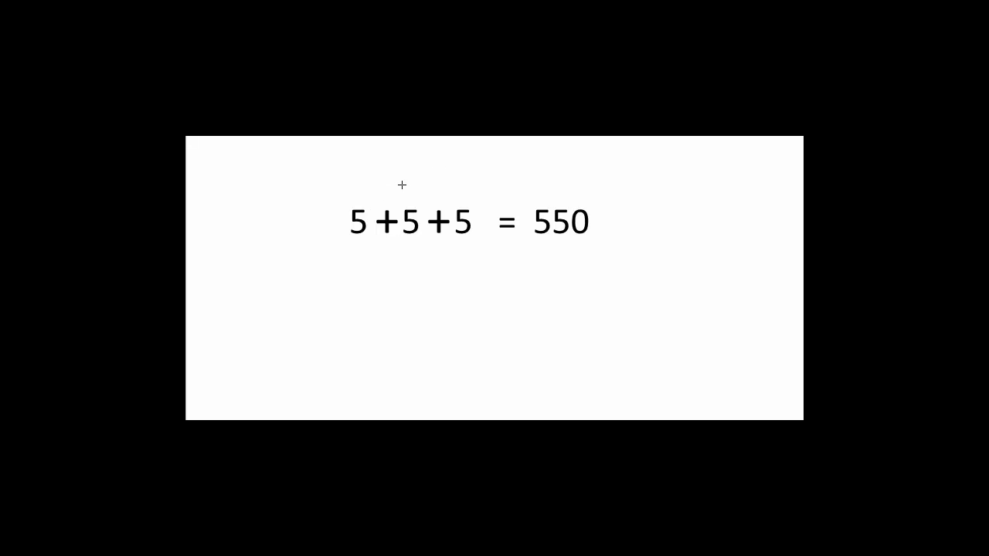
mouse_move(377, 195)
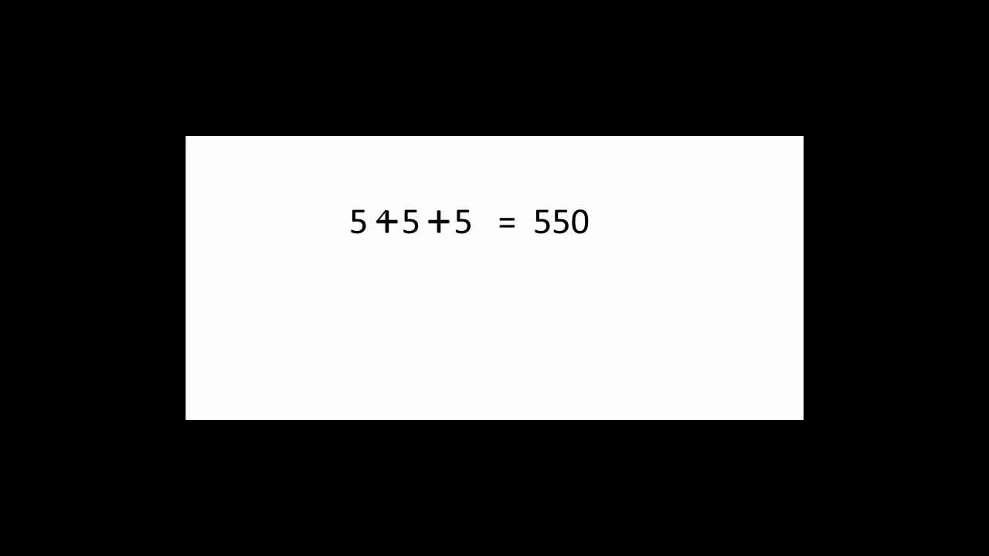
mouse_move(383, 219)
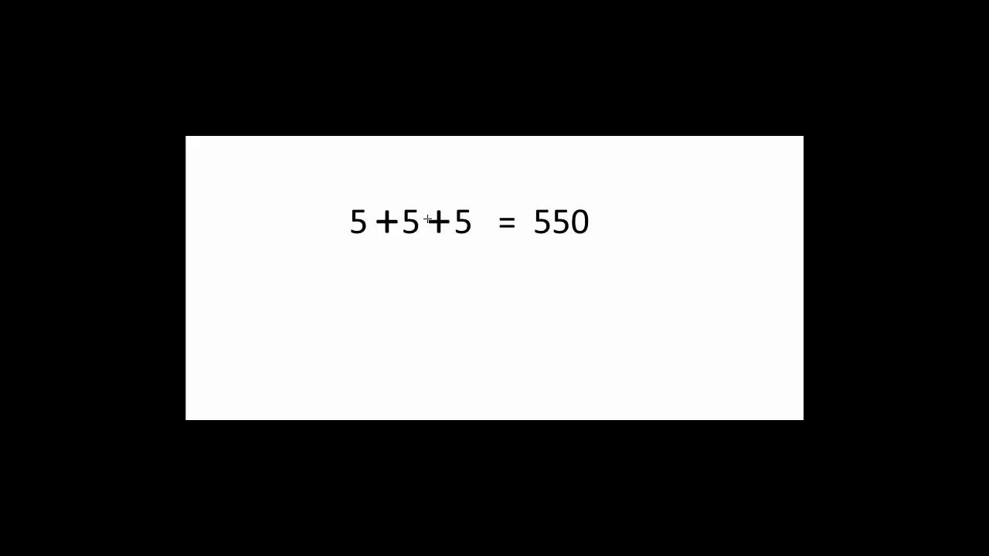
mouse_move(436, 216)
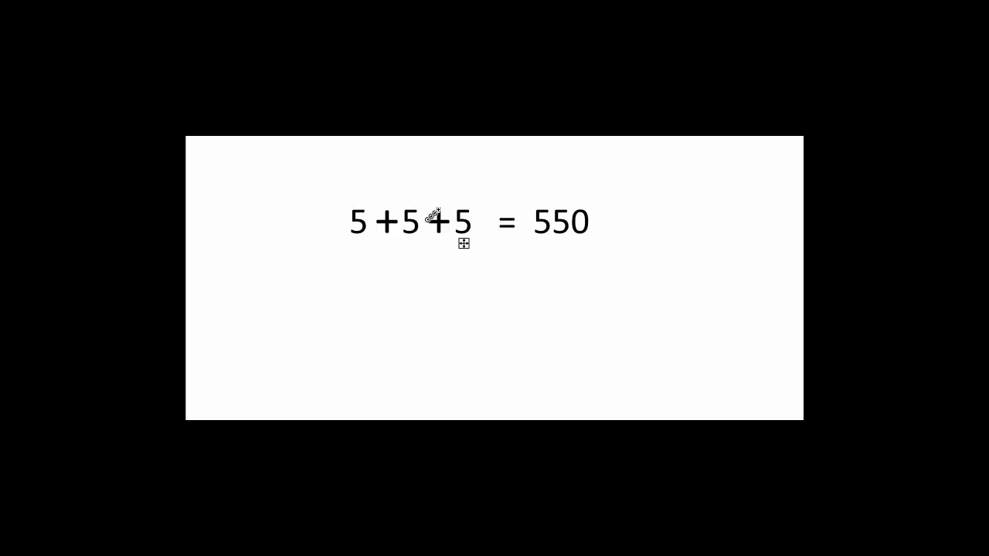
mouse_move(624, 148)
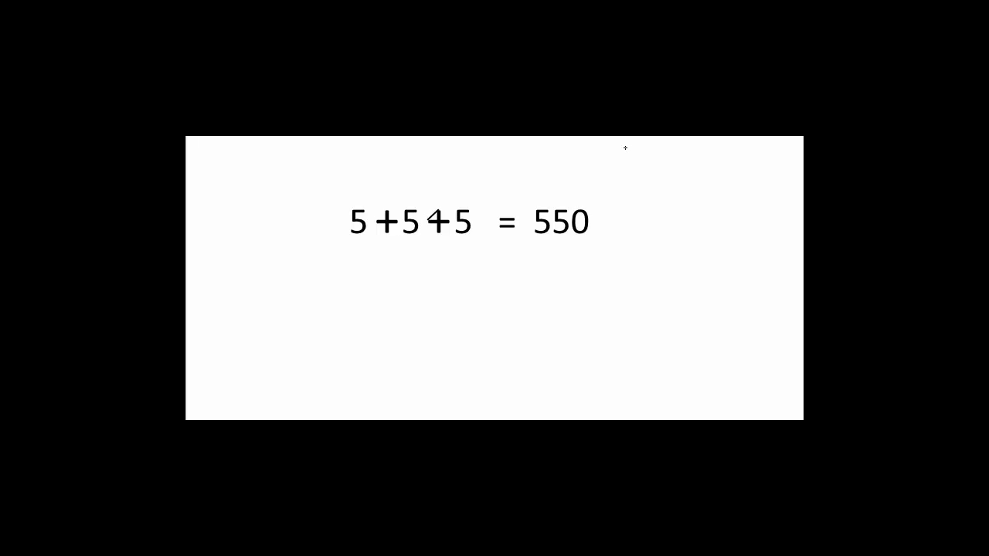